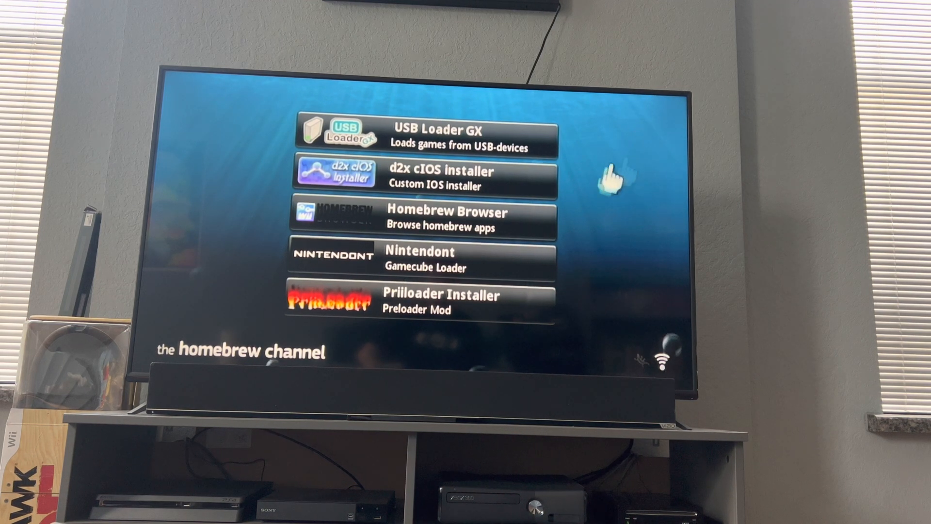
mouse_move(434, 176)
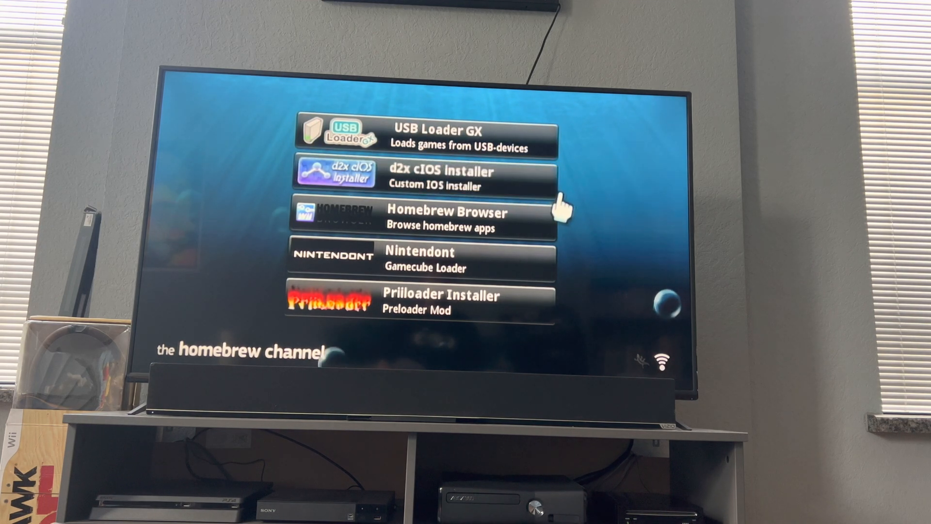
Launch the d2x cIOS installer from its Homebrew Channel entry to reach the cIOS settings
left_click(420, 172)
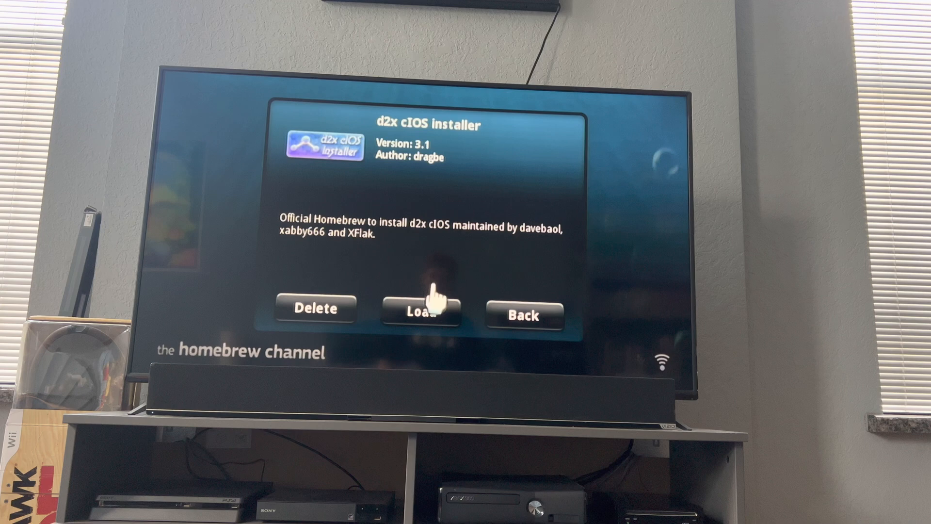
left_click(421, 310)
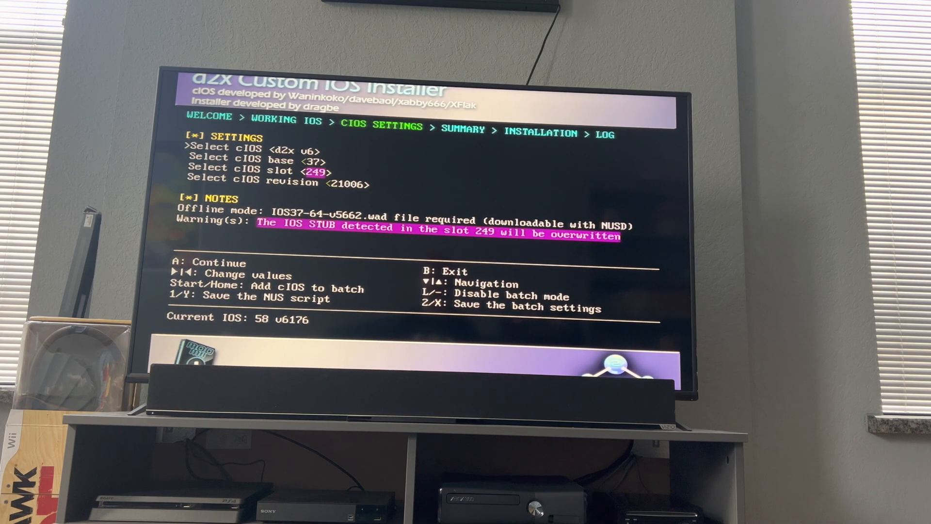
Choose cIOS v10 beta52 with base 56, leaving slot 249 and revision 21010
key("right")
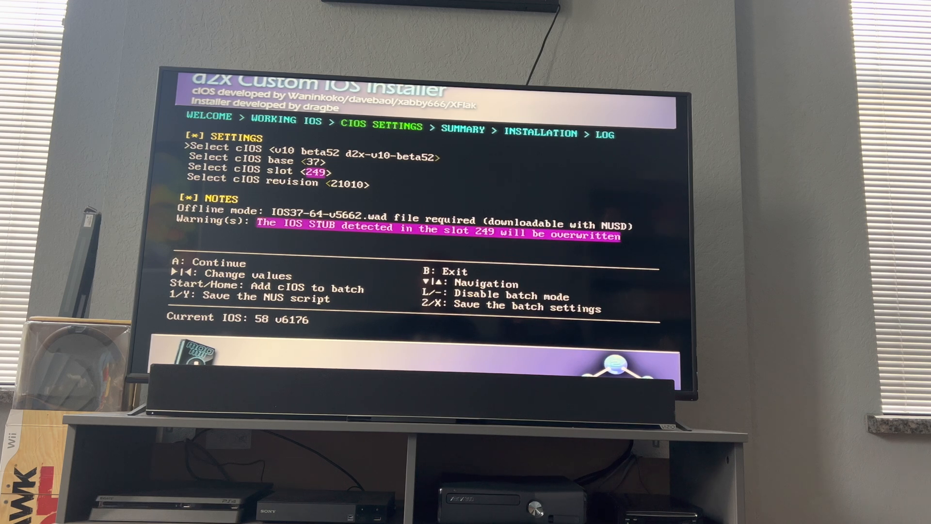
key("down")
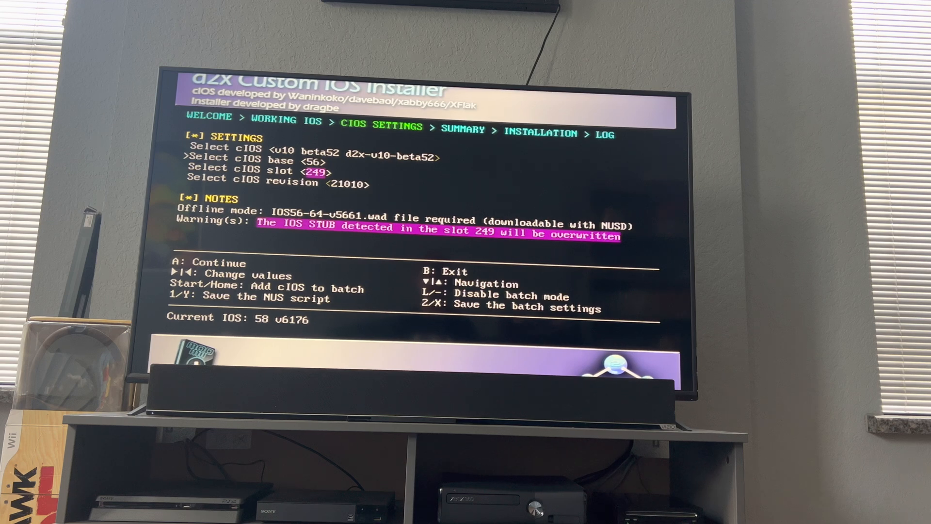
key("down")
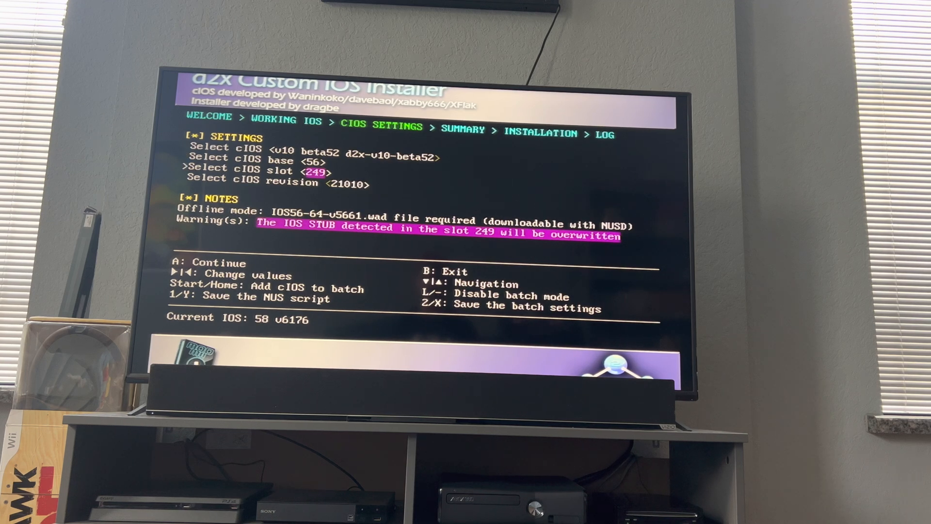
key("down")
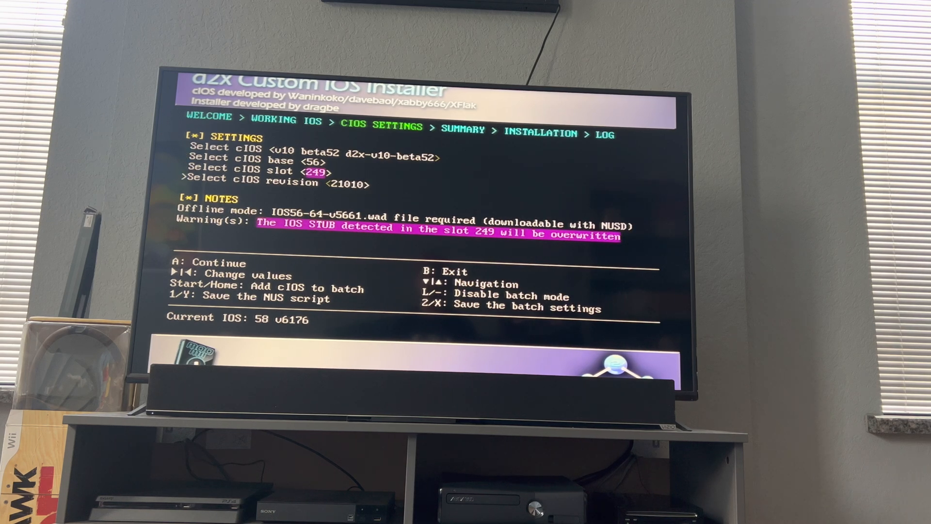